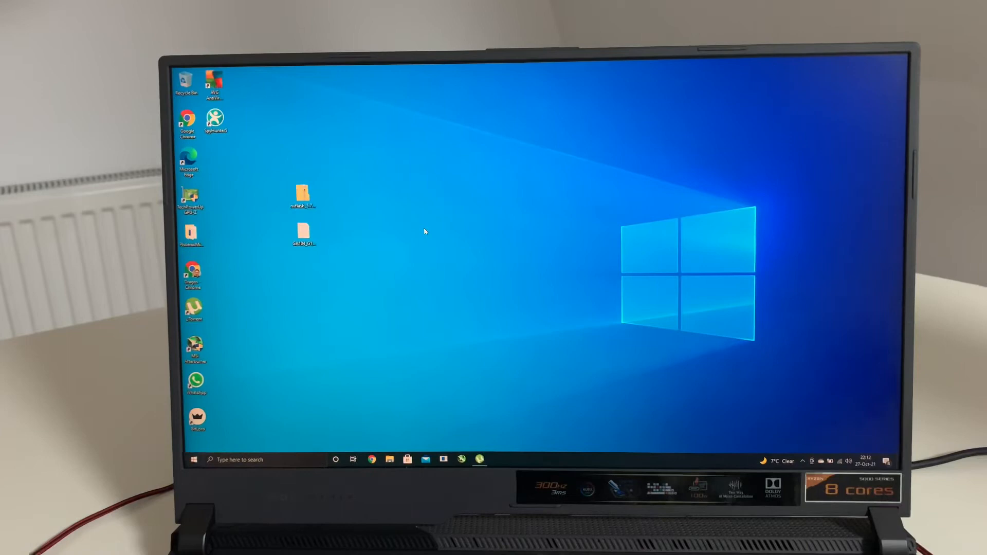
{"action": "mouse_move", "coordinate": [307, 277]}
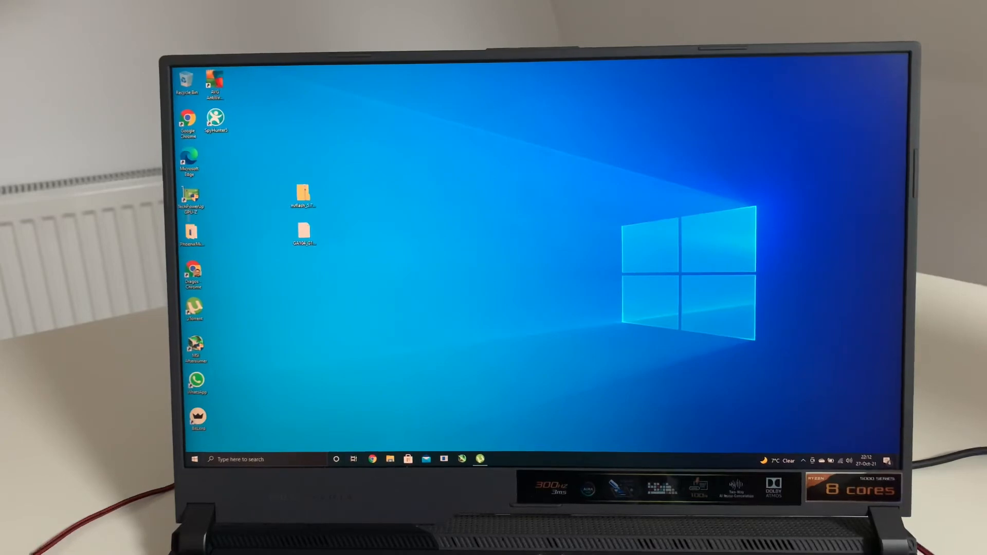
Launch PhoenixMiner from the PhoenixMiner_5.5c_Windows folder shortcut.
{"action": "double_click", "coordinate": [193, 234]}
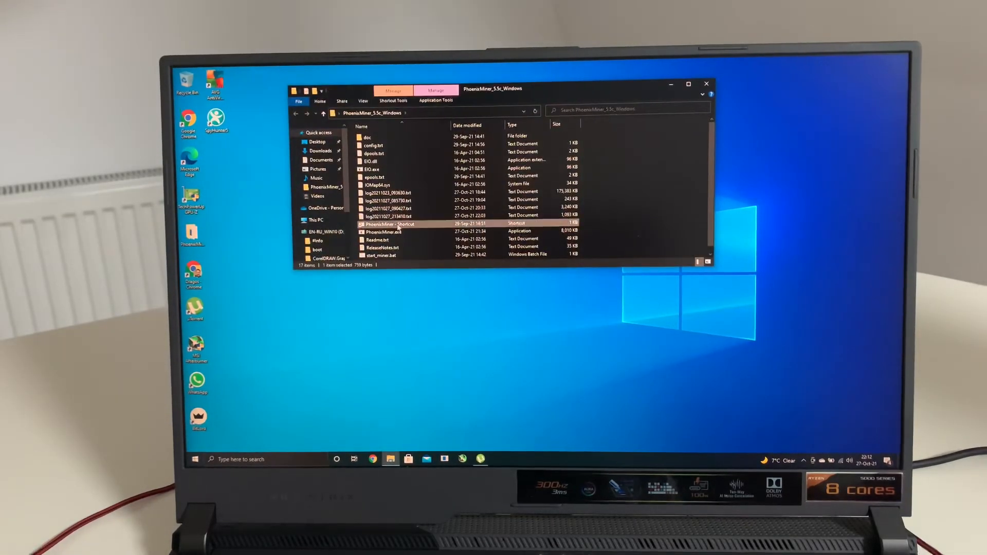
{"action": "double_click", "coordinate": [389, 224]}
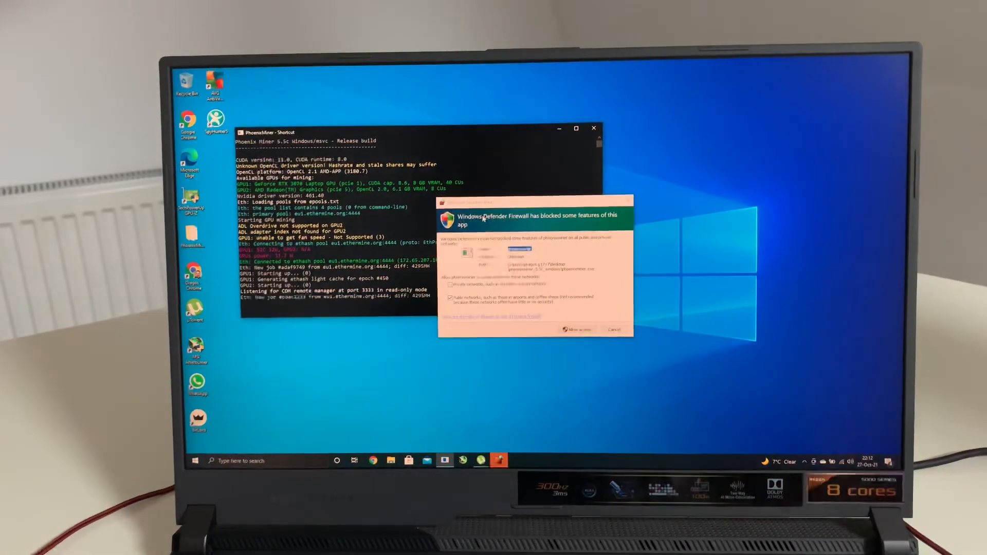
Allow PhoenixMiner through Windows Defender Firewall.
{"action": "left_click", "coordinate": [577, 329]}
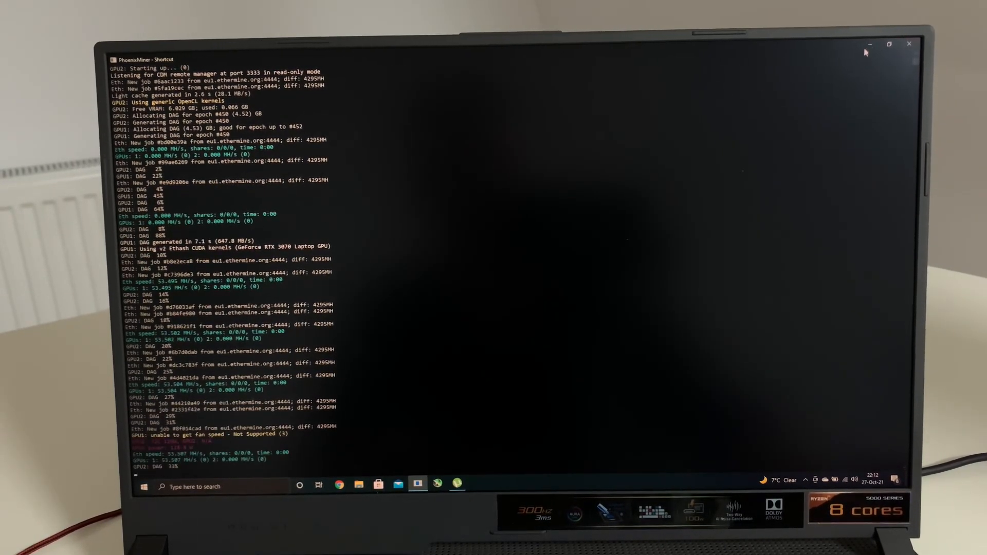
Scroll the console output to the first status summary showing zero shares at 53.5 MH/s.
{"action": "scroll", "scroll_direction": "down", "scroll_amount": 3}
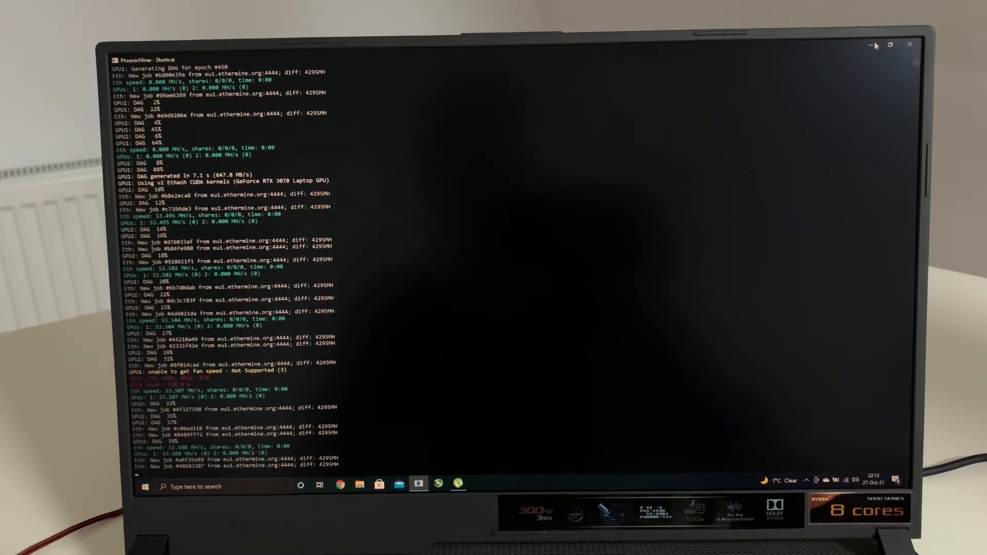
{"action": "scroll", "scroll_direction": "down", "scroll_amount": 3}
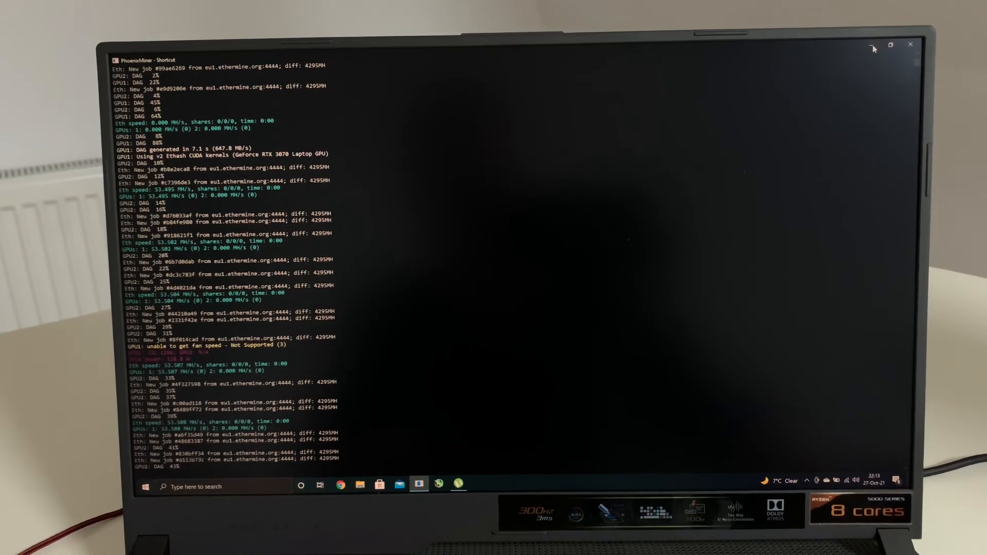
{"action": "left_click", "coordinate": [891, 44]}
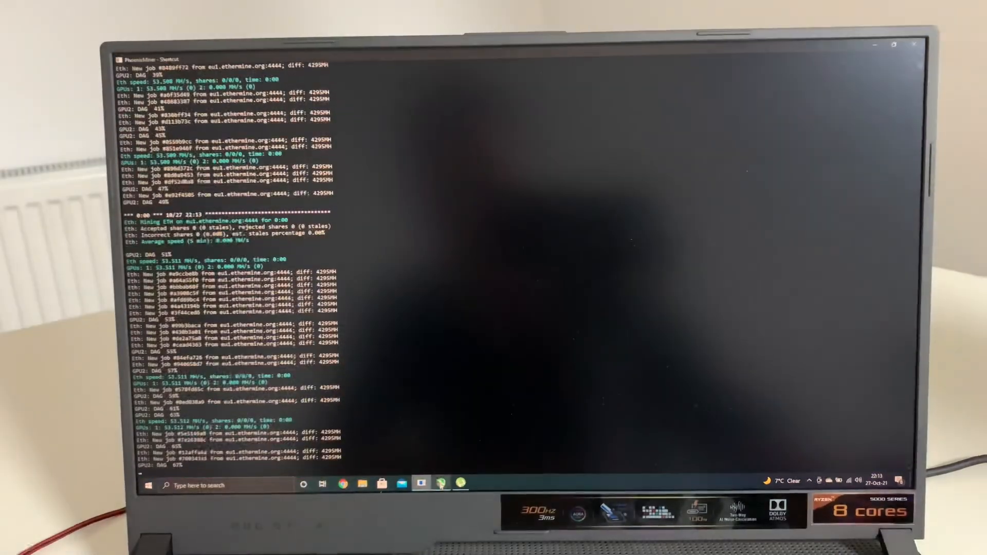
Scroll the console to the first accepted ETH share at about 64 MH/s.
{"action": "left_click", "coordinate": [421, 485]}
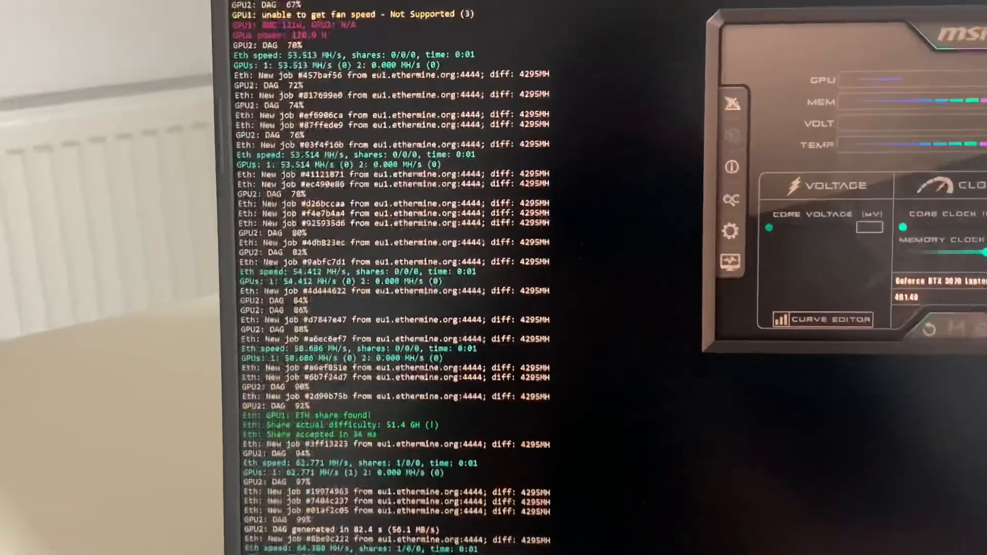
{"action": "scroll", "scroll_direction": "down", "scroll_amount": 3}
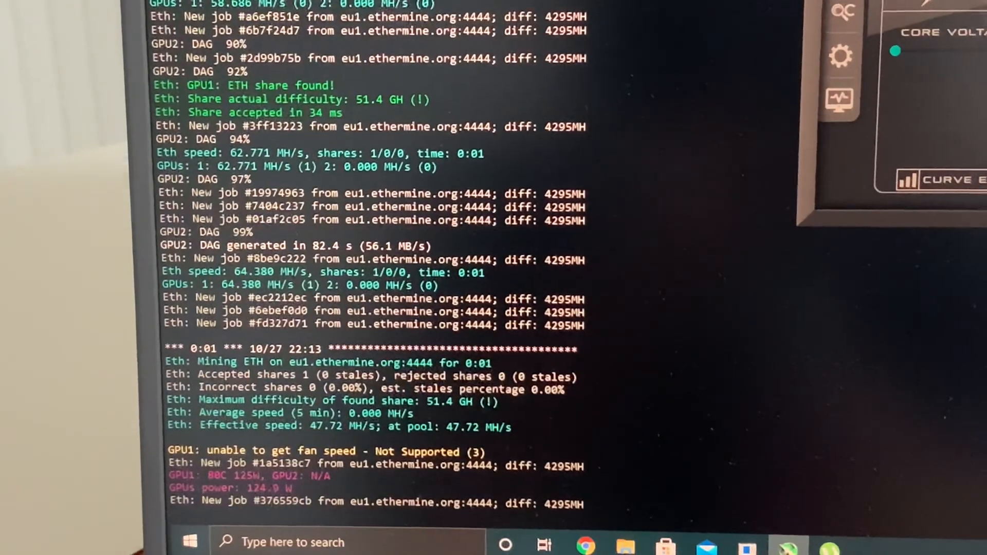